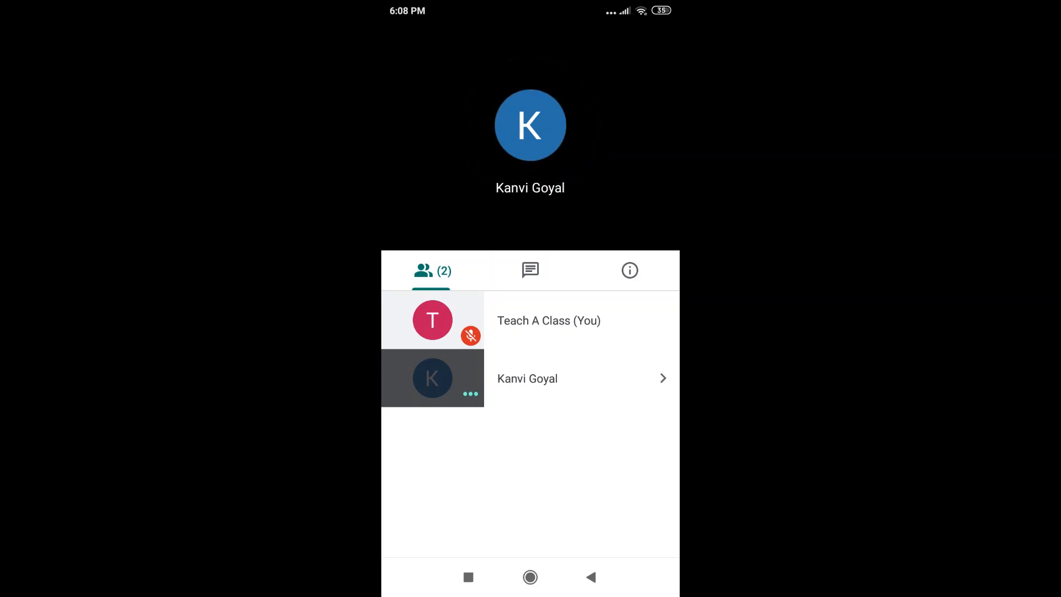
Unmute your own microphone briefly, then mute it again.
left_click(530, 125)
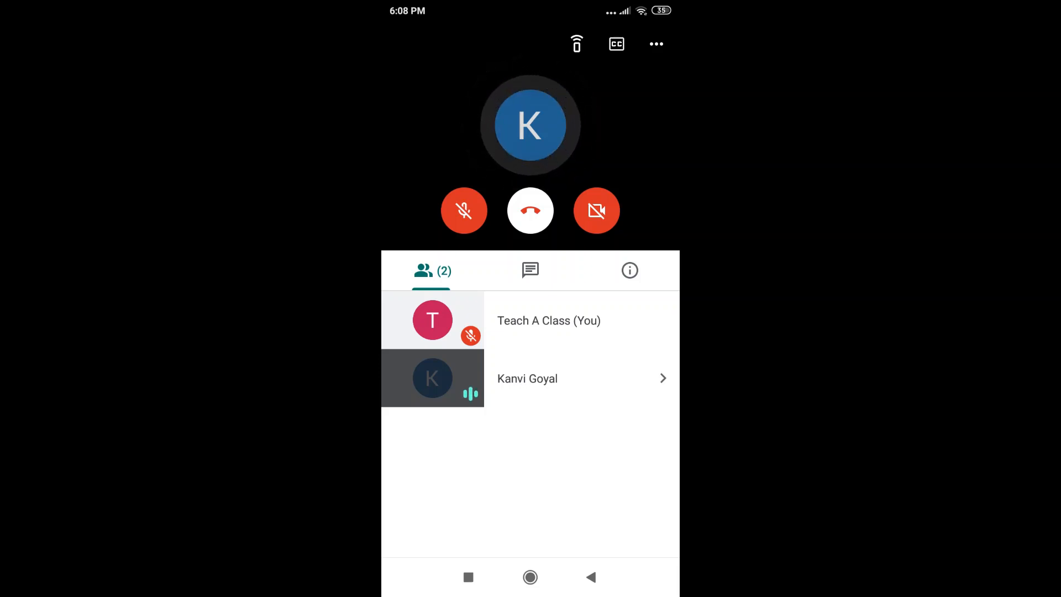
left_click(530, 126)
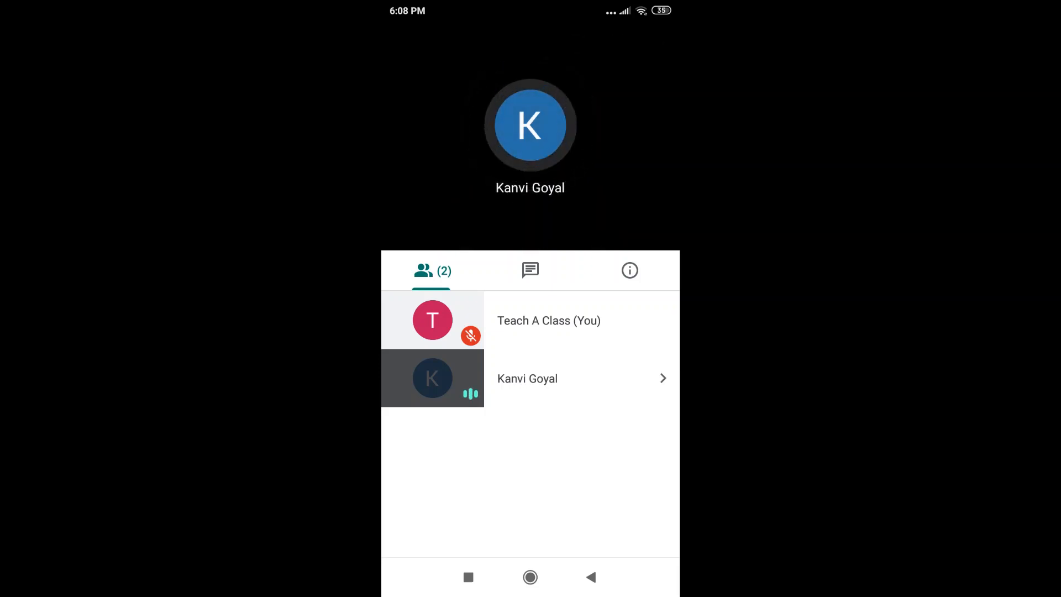
left_click(529, 126)
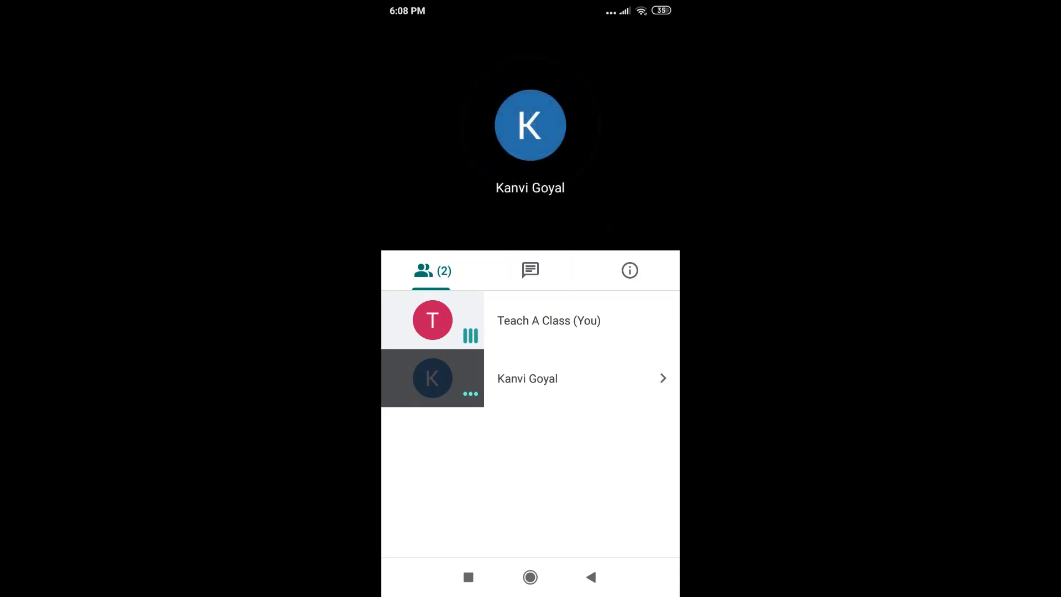
left_click(530, 126)
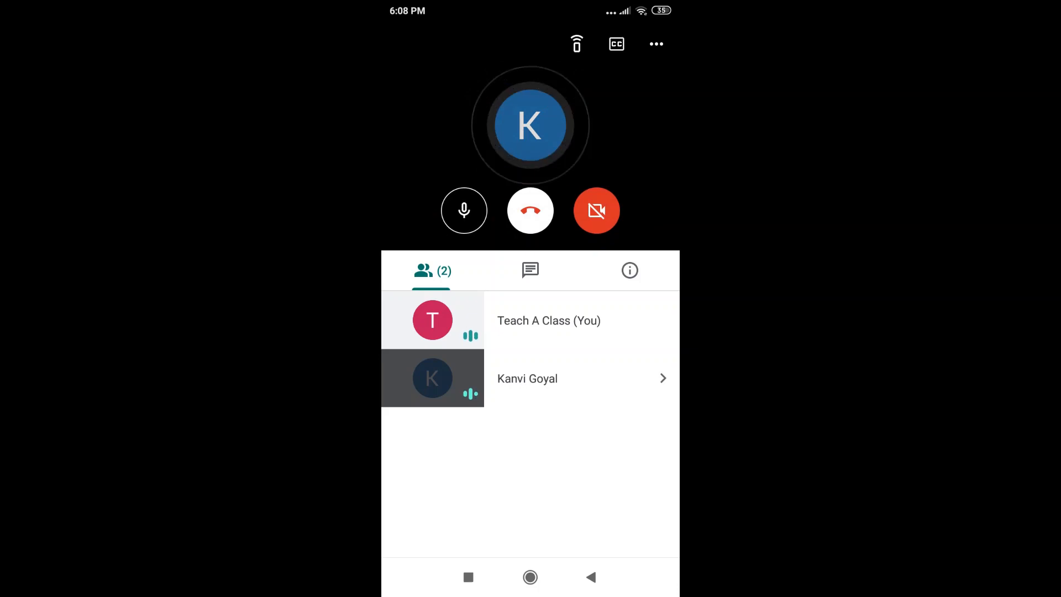
left_click(464, 210)
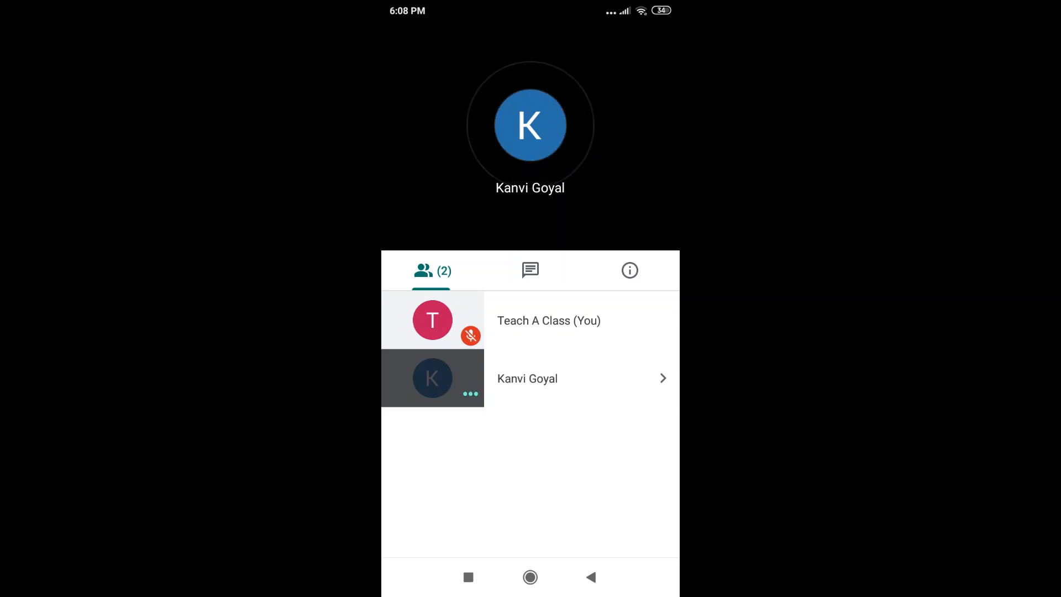
left_click(582, 378)
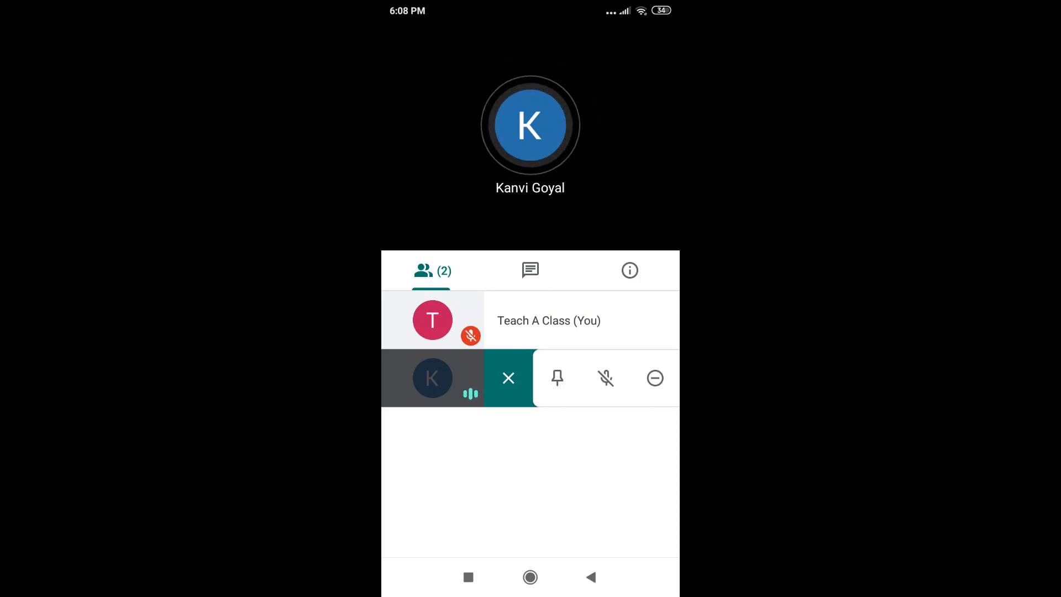
left_click(604, 377)
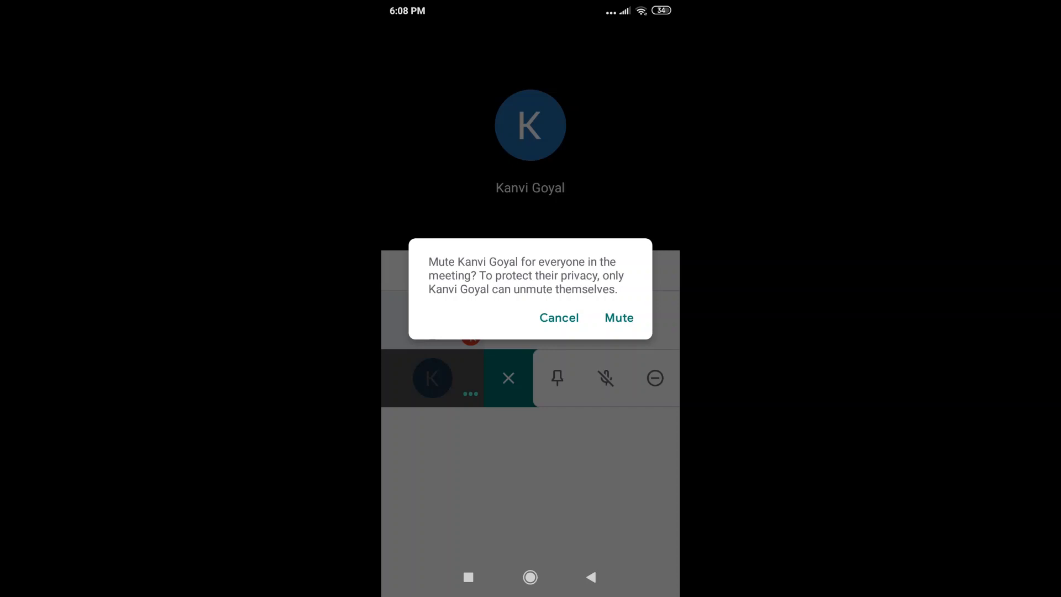
left_click(618, 317)
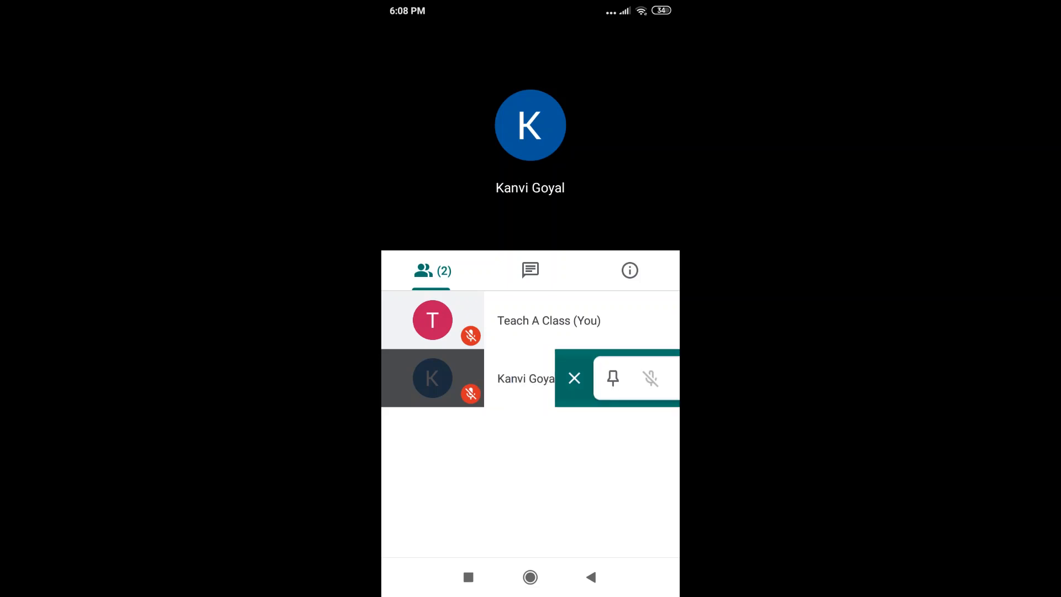
left_click(573, 377)
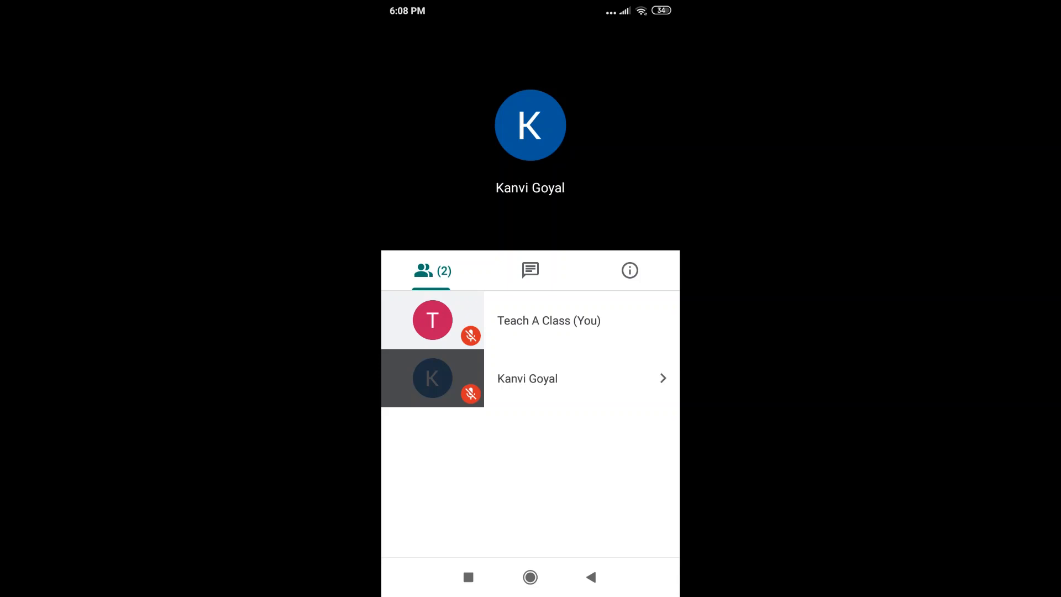
left_click(530, 135)
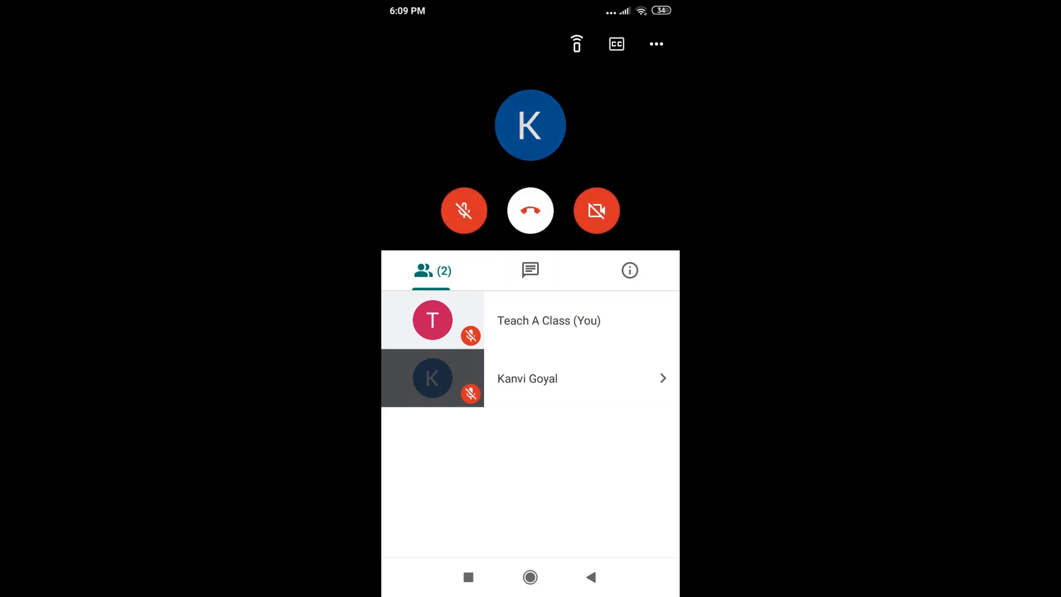
left_click(464, 210)
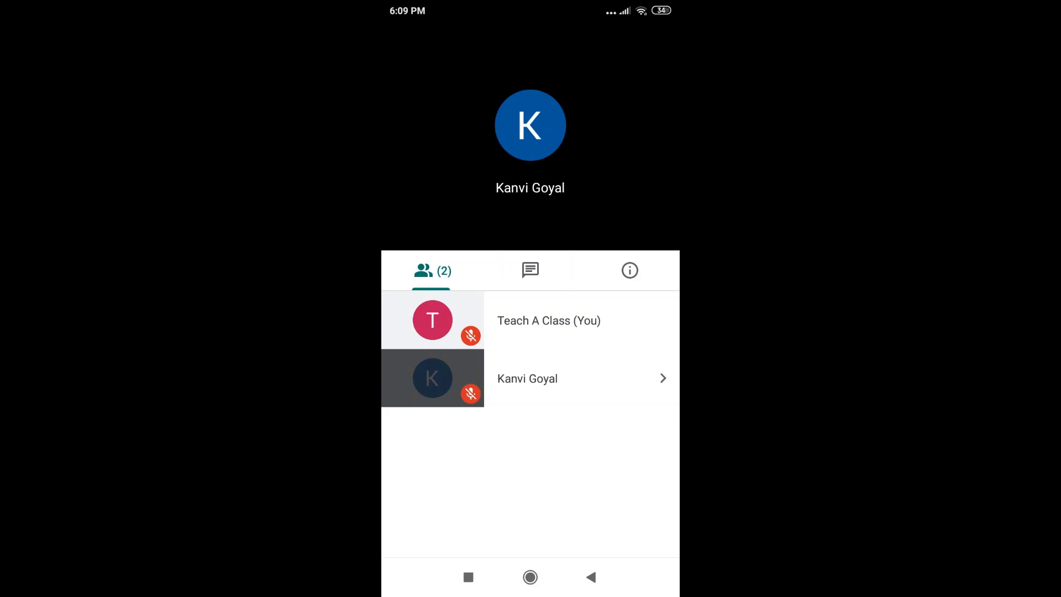
left_click(529, 125)
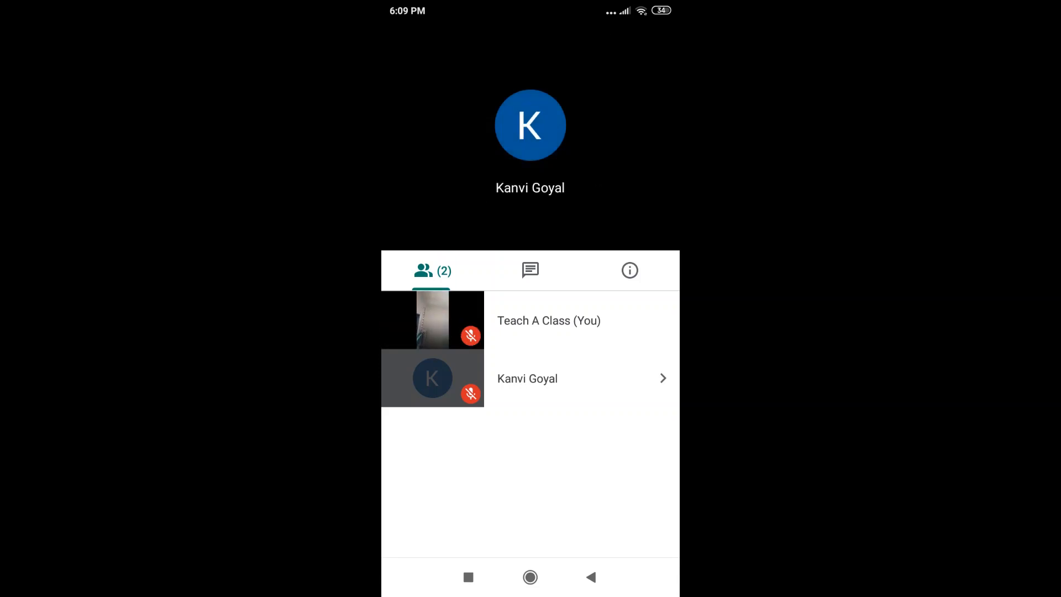
left_click(530, 136)
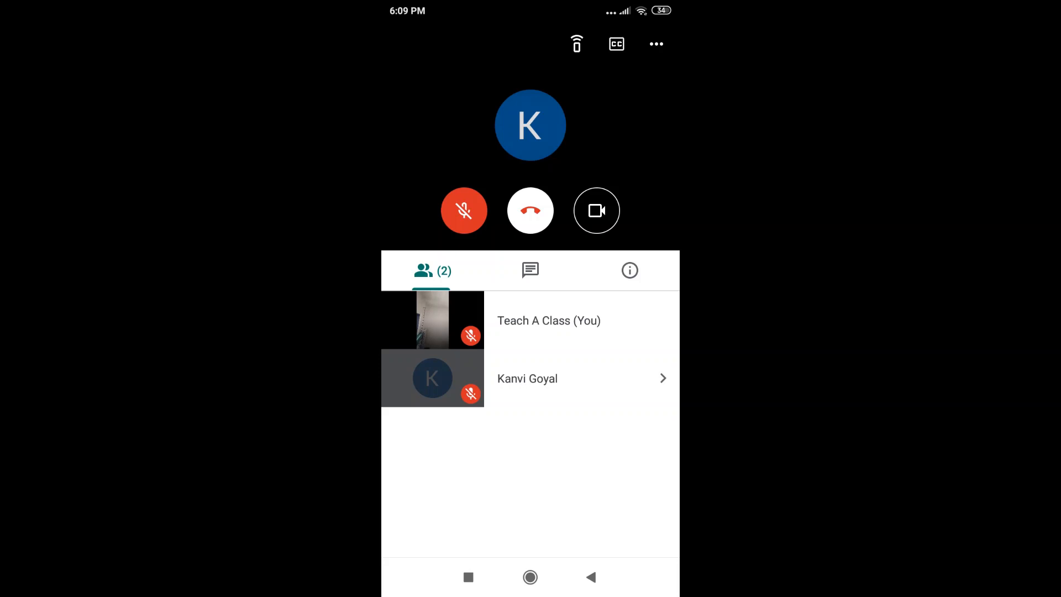
left_click(596, 211)
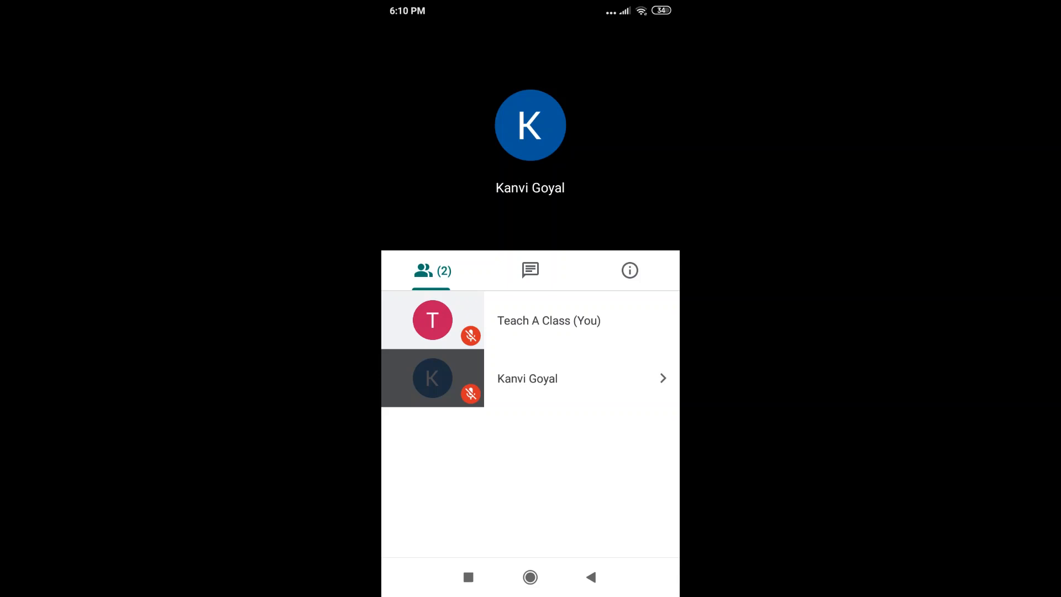
Post 'Hi' to everyone from the in-call chat panel.
left_click(530, 270)
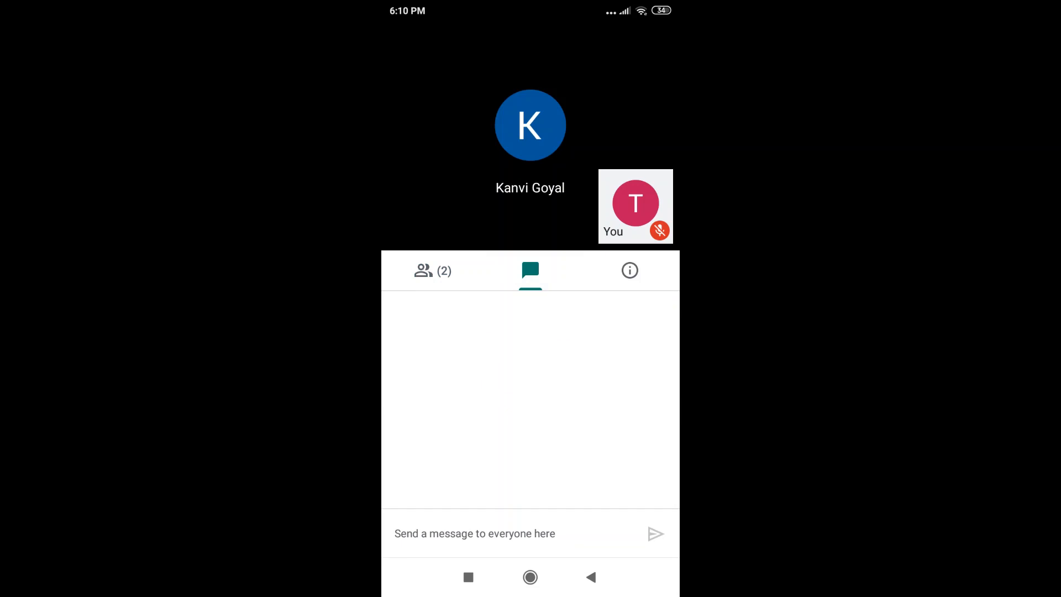
left_click(474, 533)
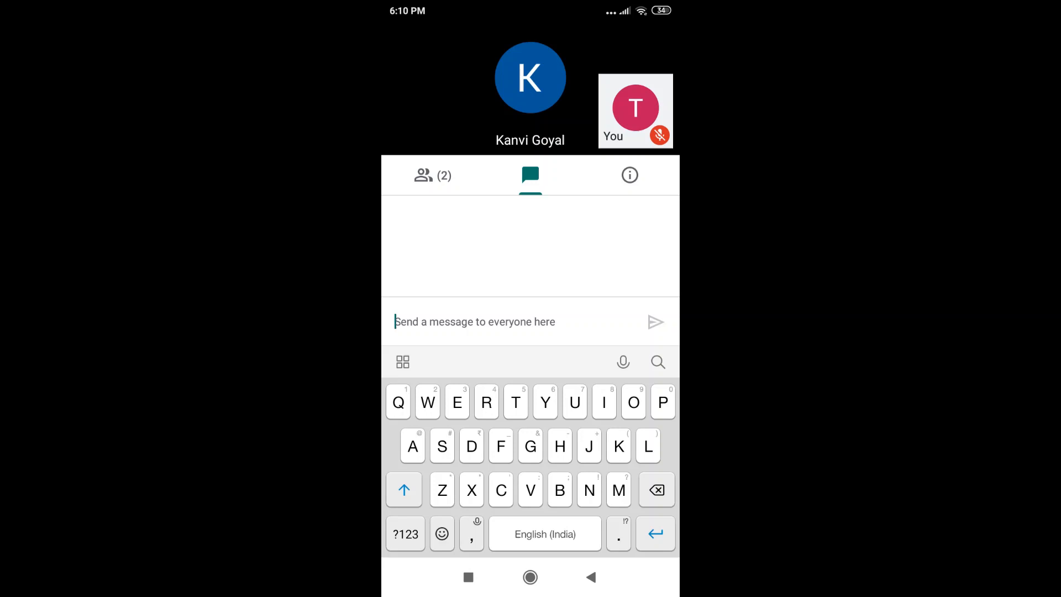
left_click(654, 322)
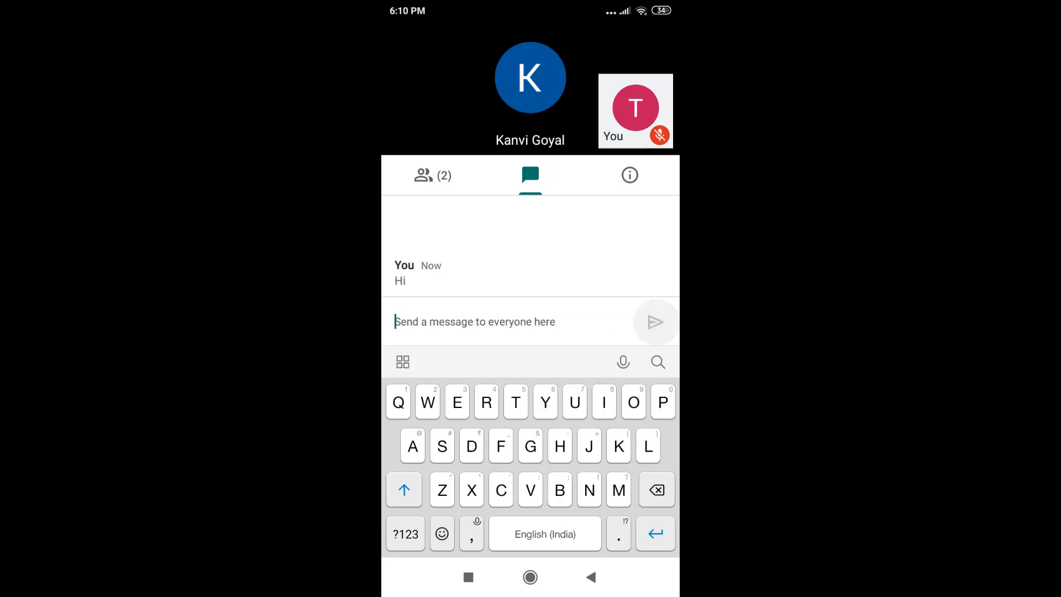